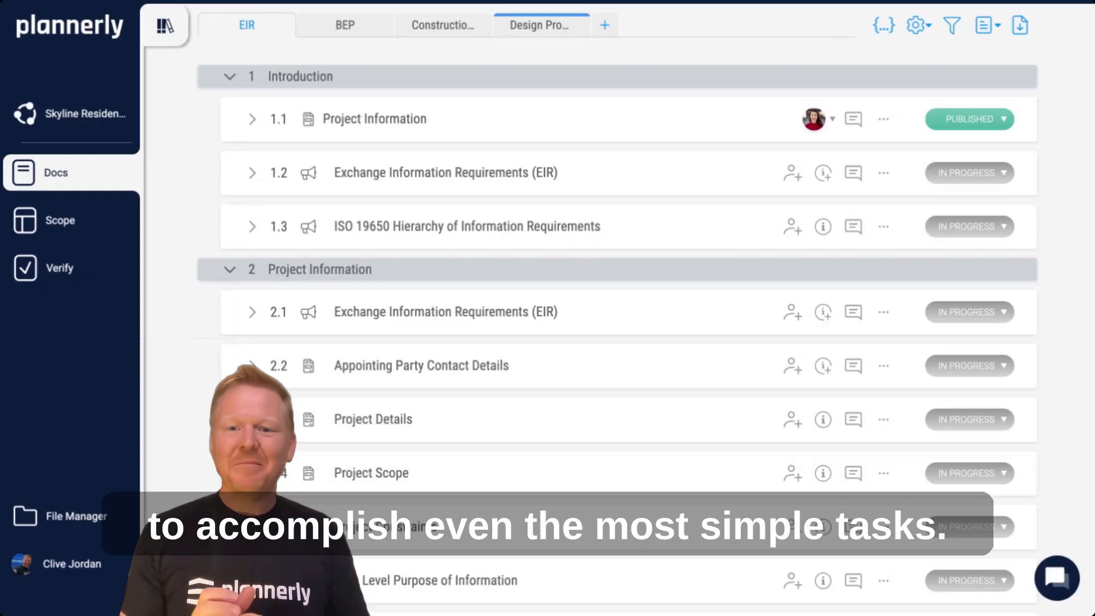
- Begin editing section 1.2 Exchange Information Requirements (EIR) in the rich-text editor
scroll("down", 3)
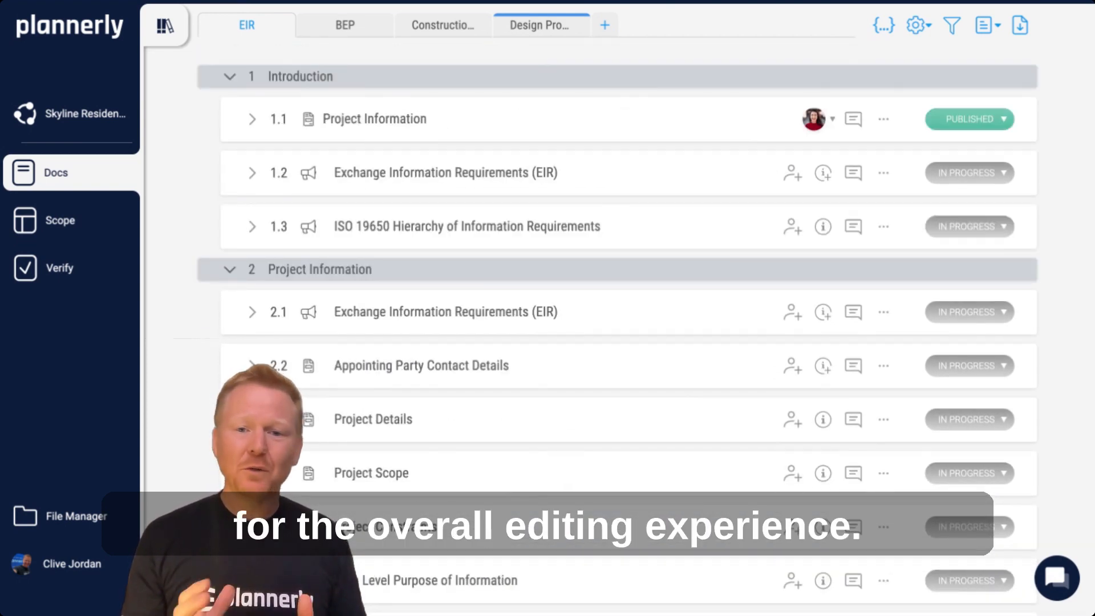
left_click(251, 172)
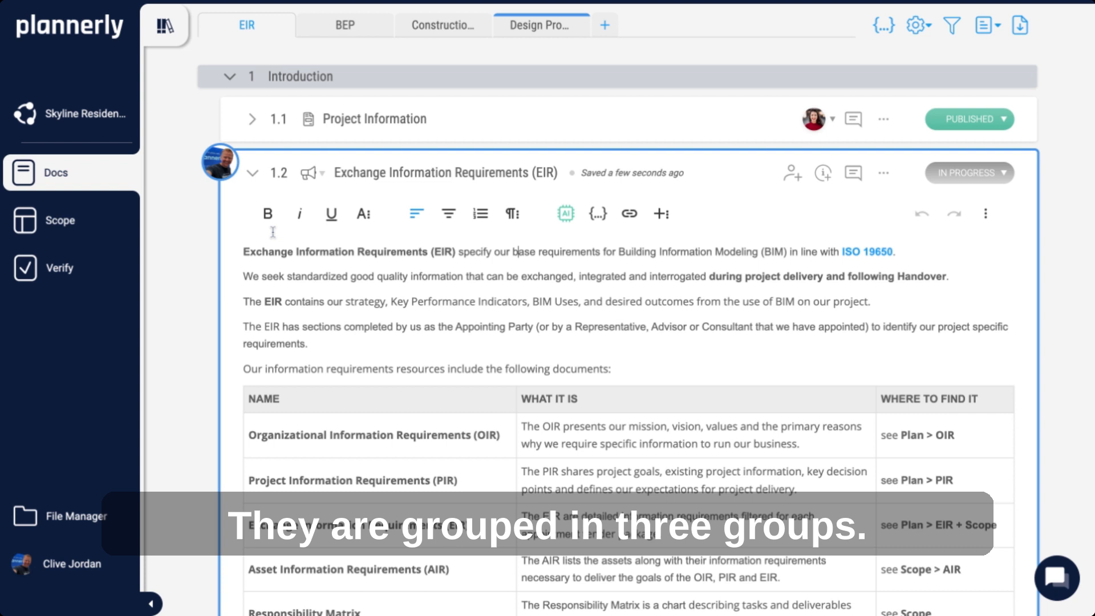
mouse_move(268, 214)
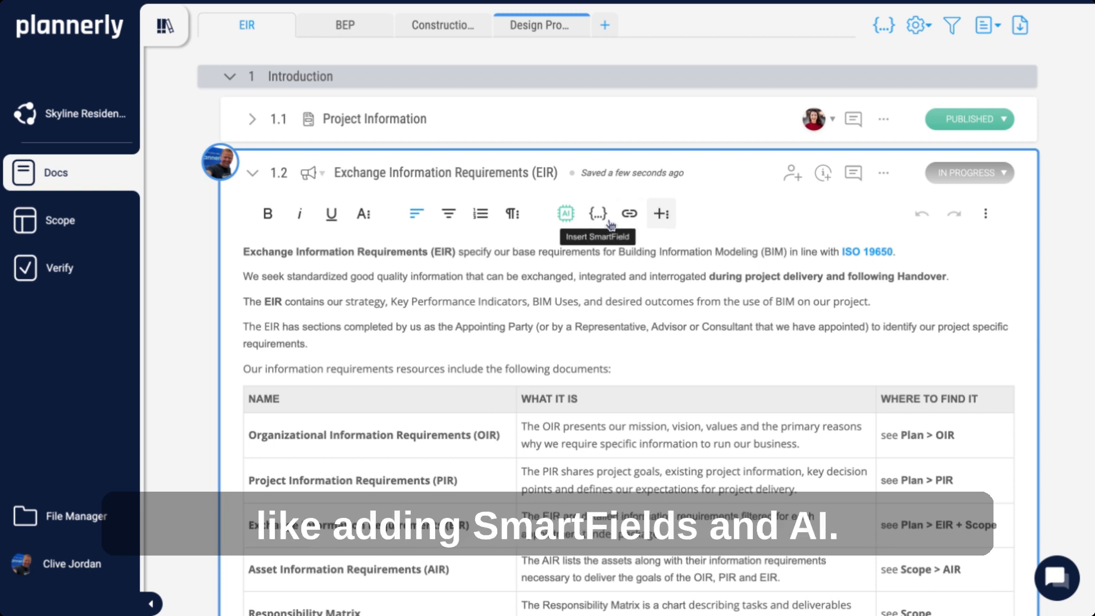
mouse_move(566, 213)
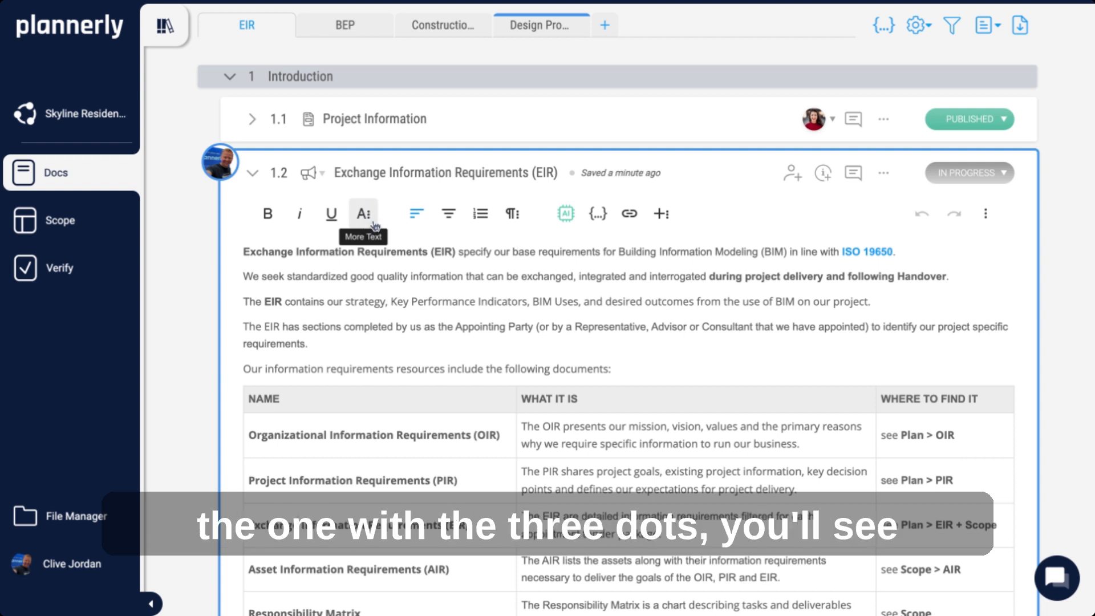
left_click(363, 214)
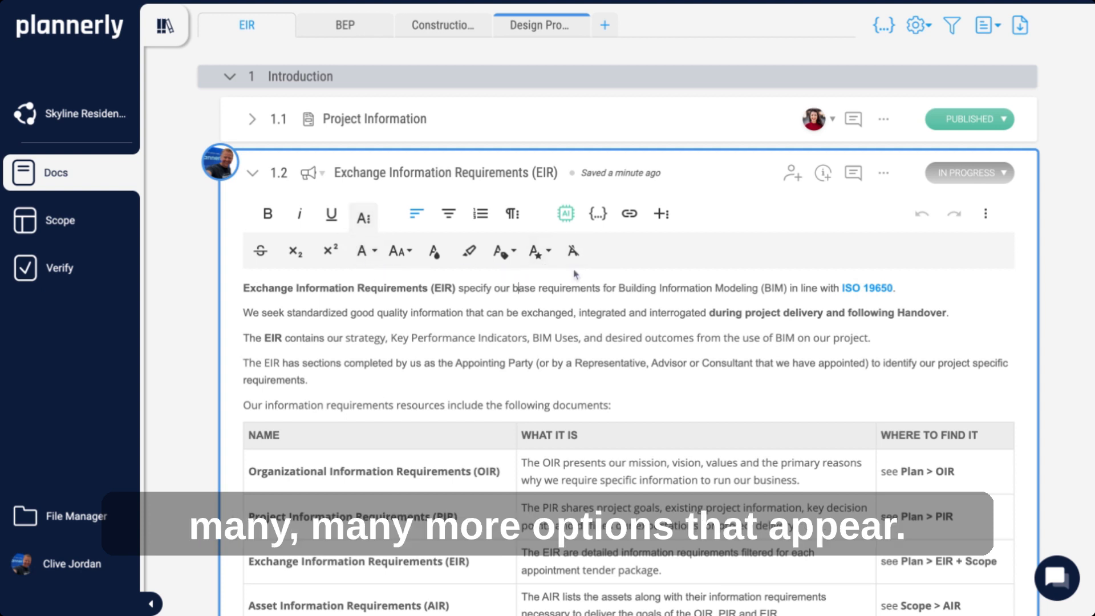
left_click(511, 214)
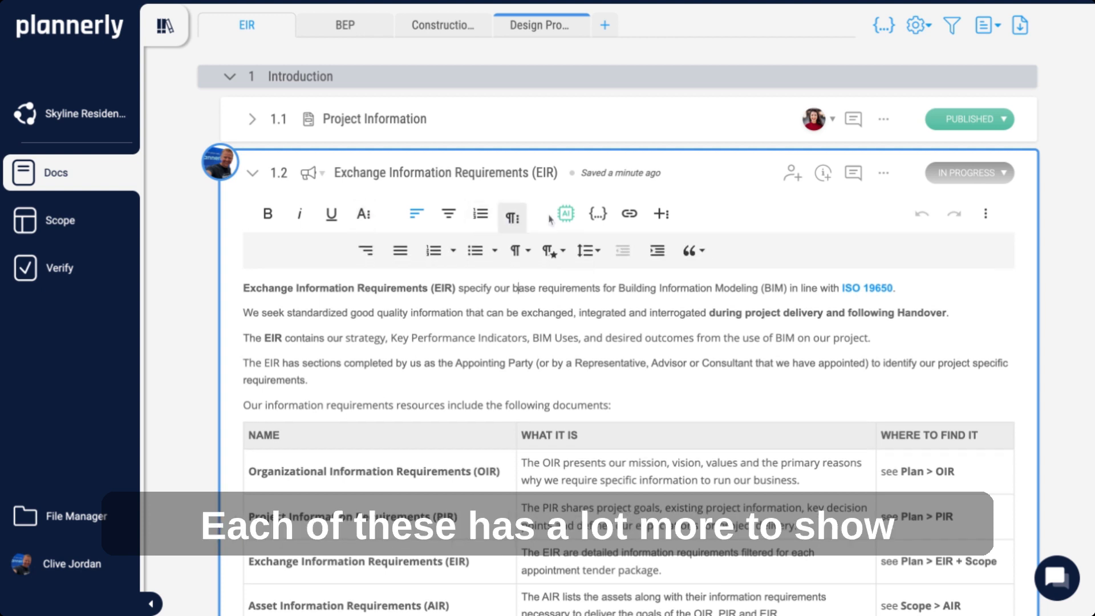
left_click(660, 213)
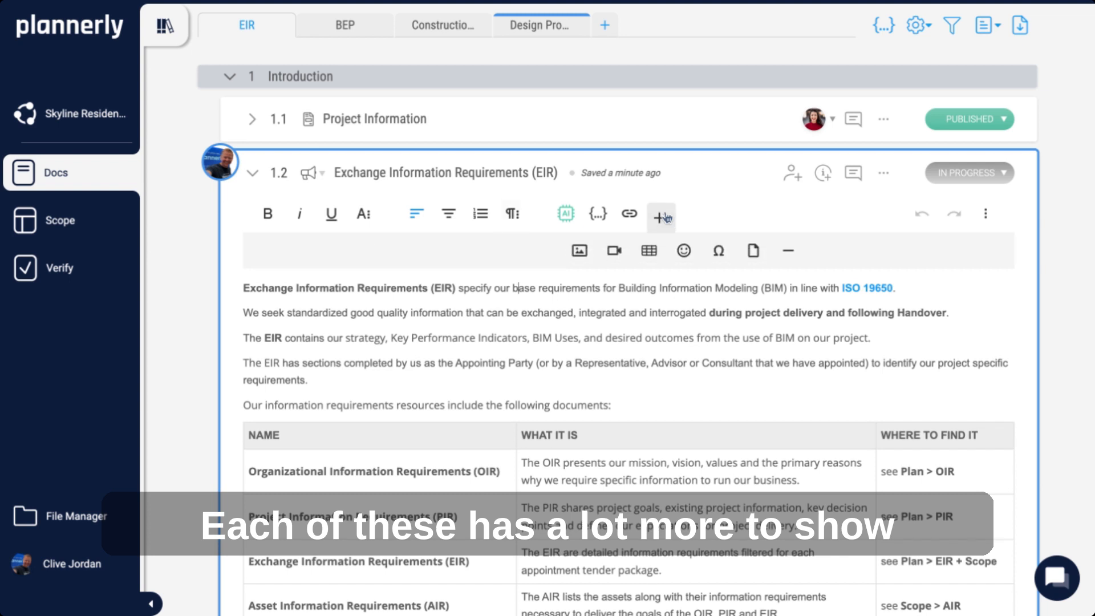
left_click(659, 214)
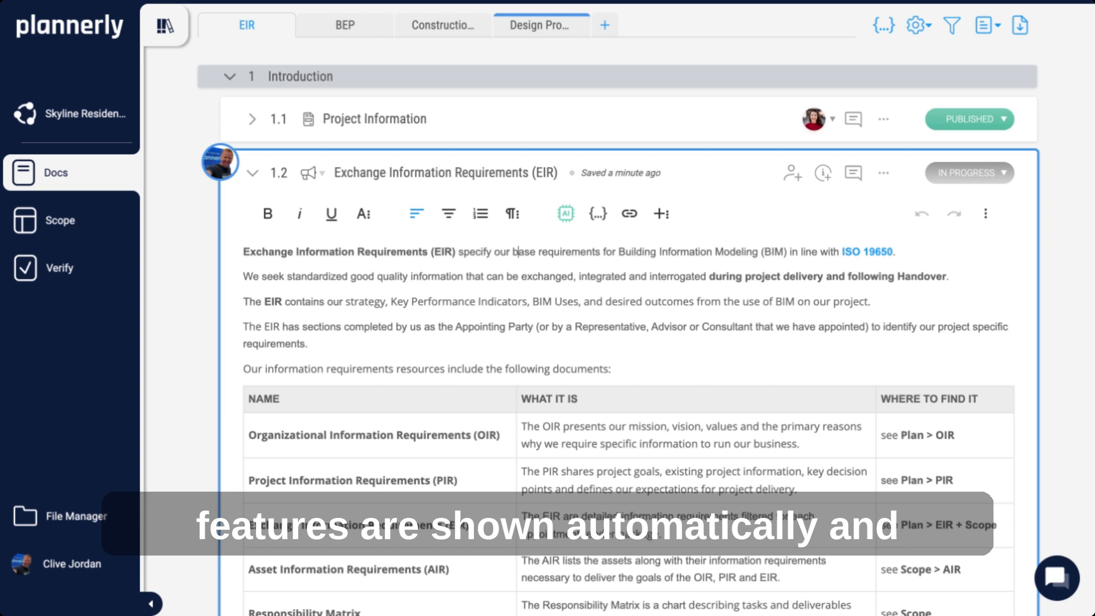
scroll("down", 3)
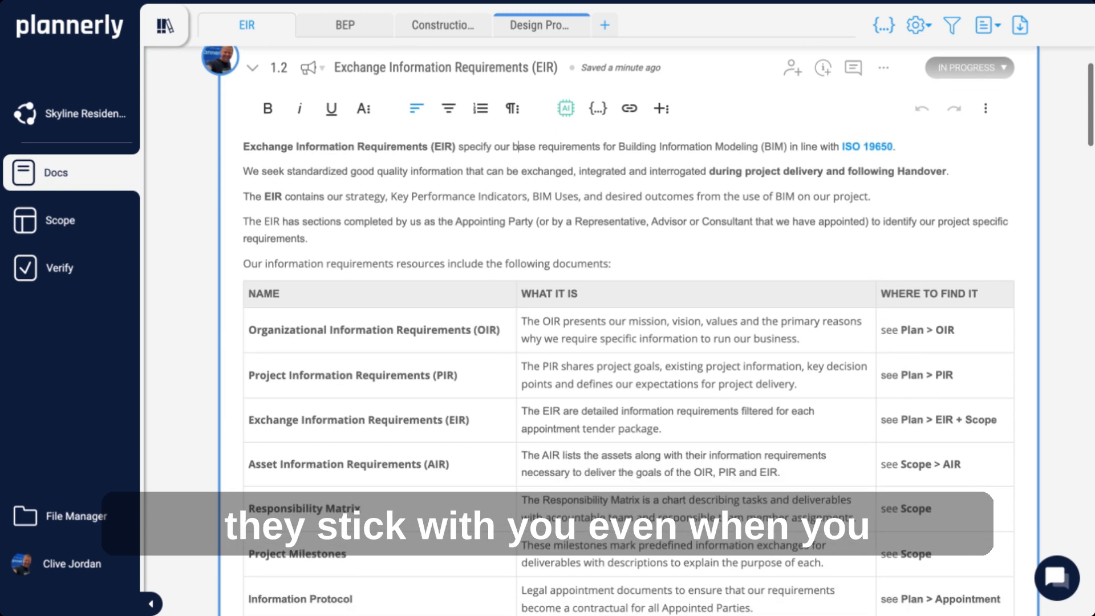
scroll("down", 3)
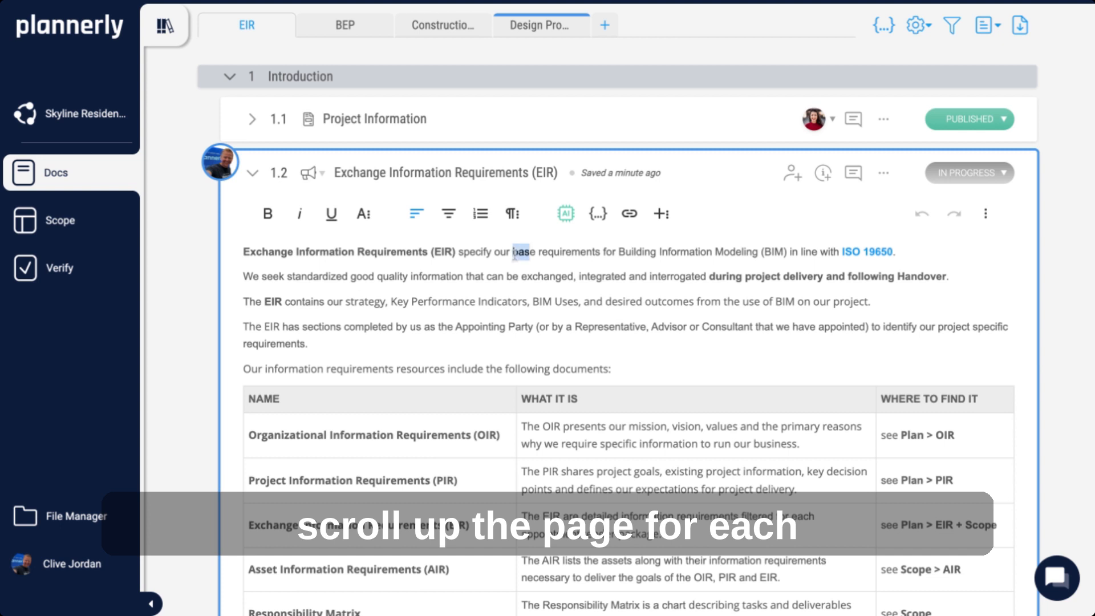
- Replace the text after 'specify our' with "cw" so the opening ends 'cw saved'
type("cw saved")
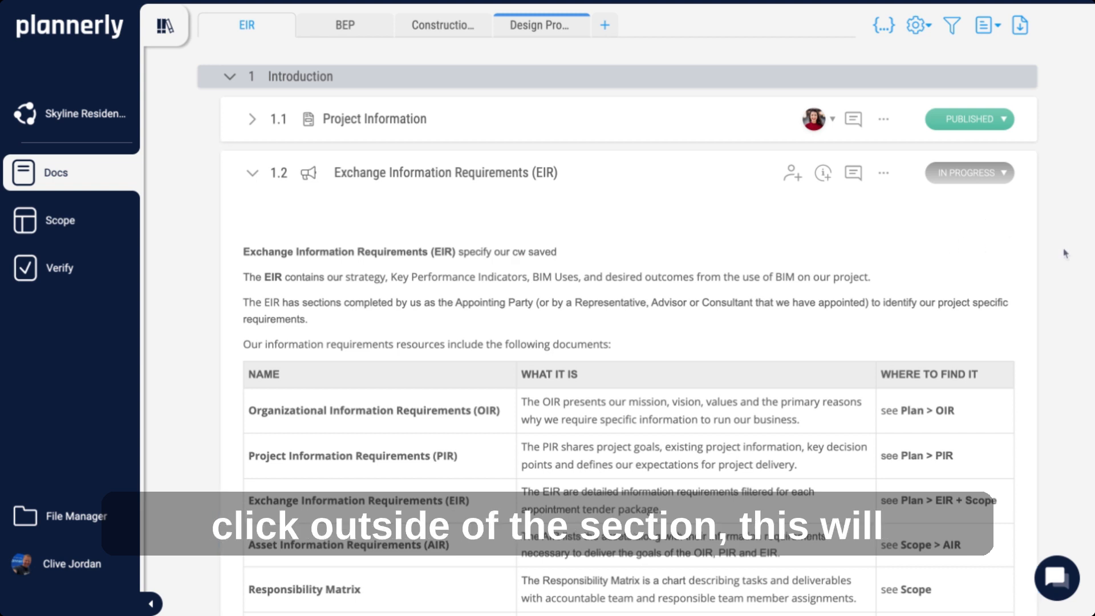
mouse_move(882, 172)
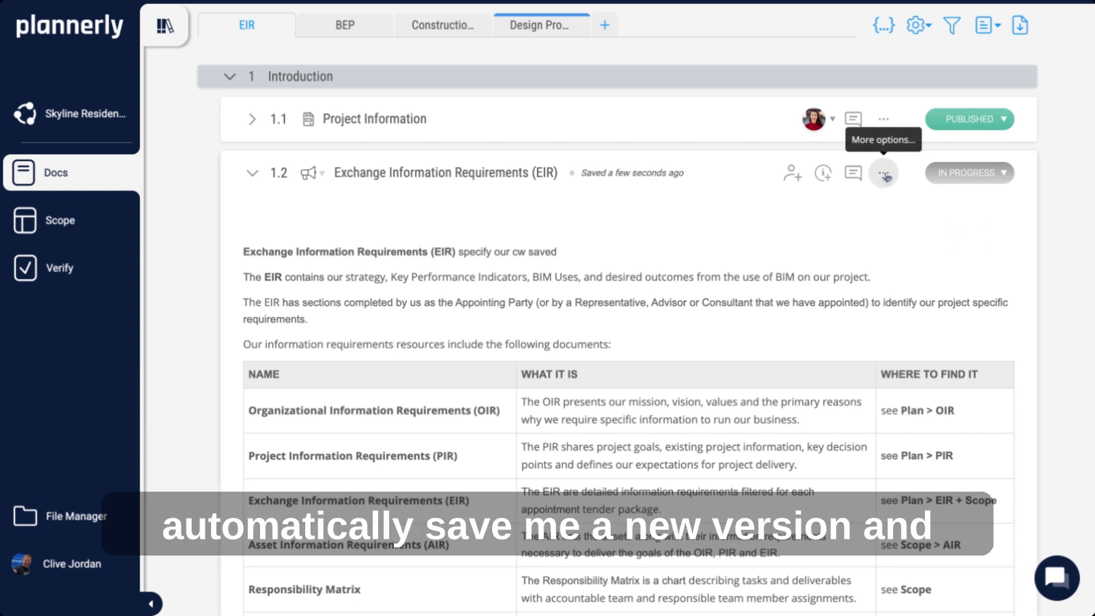
- Show section 1.2's saved versions from its More options (…) menu
left_click(884, 172)
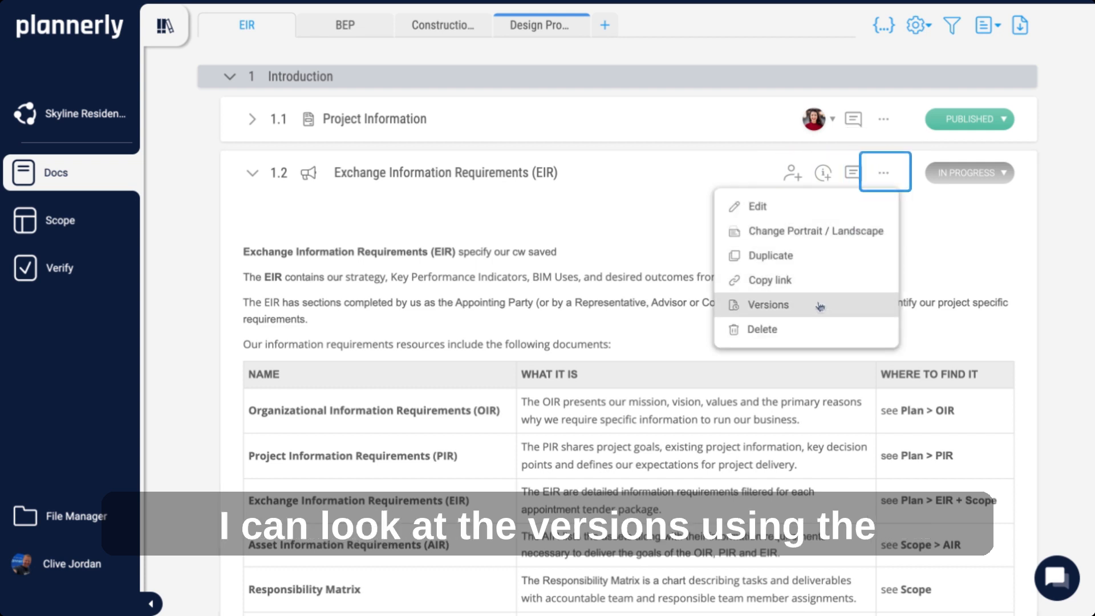
left_click(768, 305)
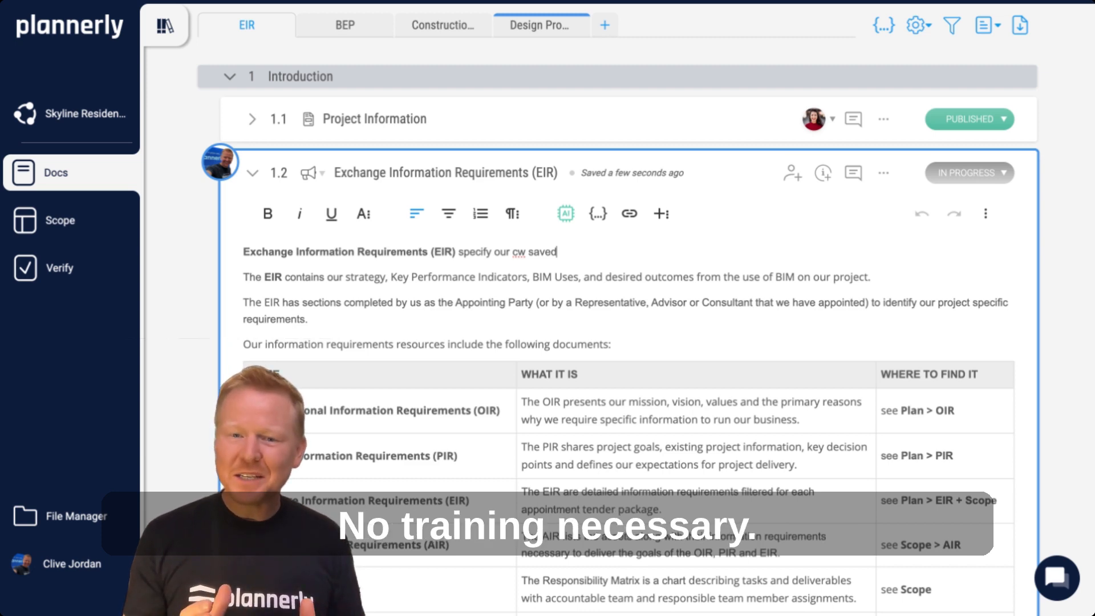
scroll("down", 3)
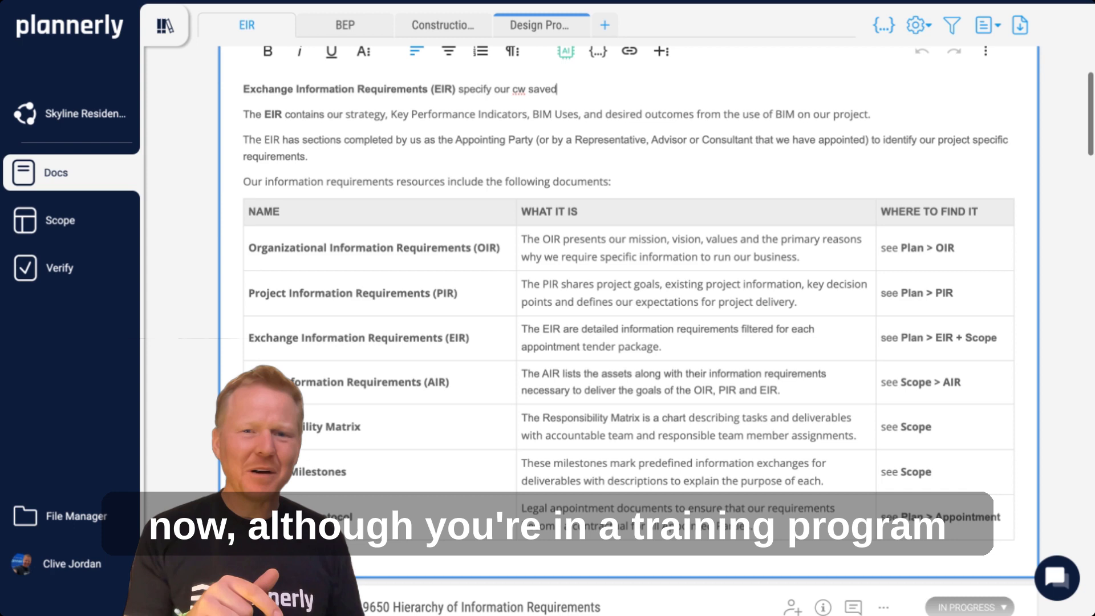